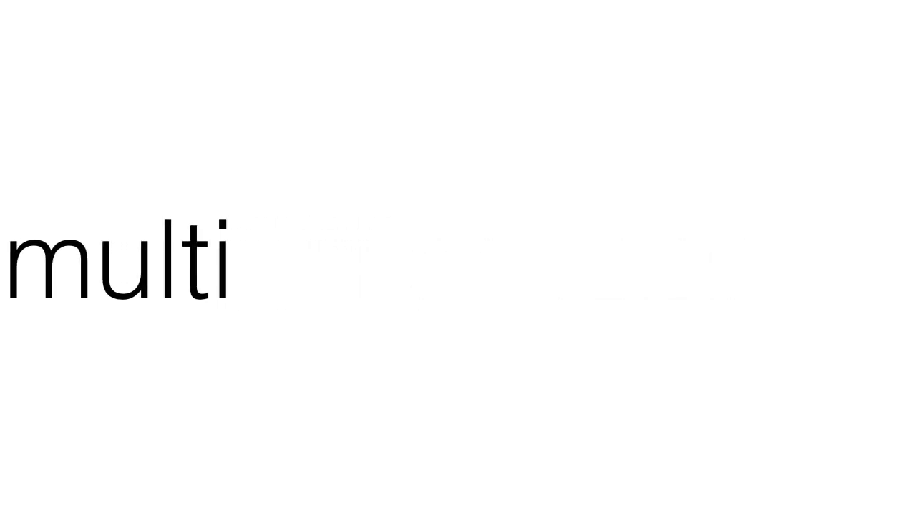
text(millionaire)
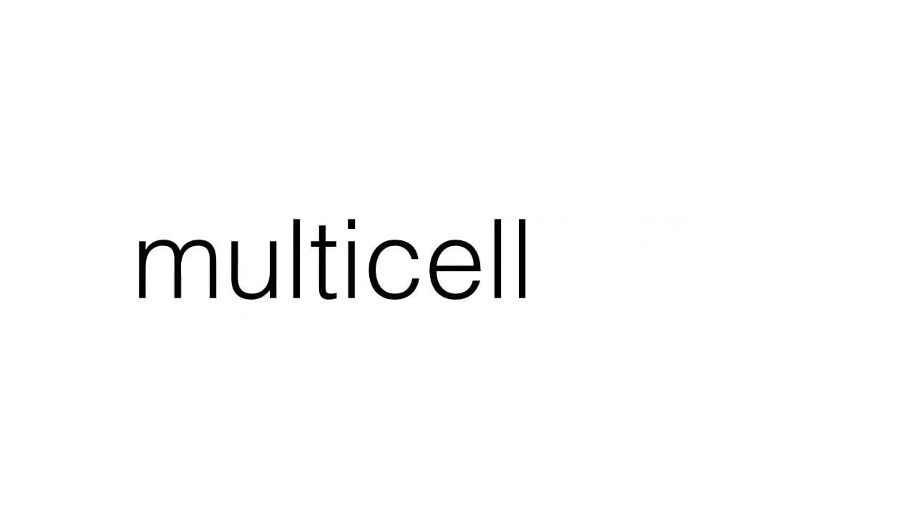
text(ular)
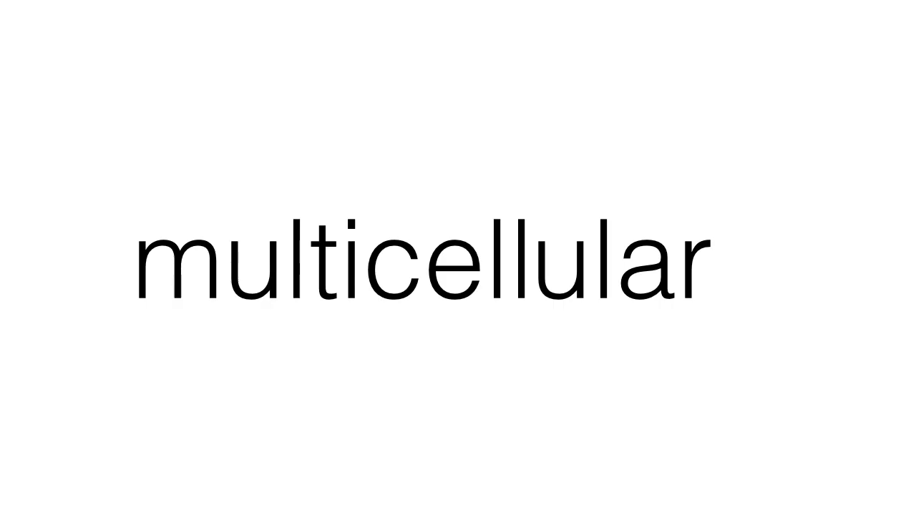